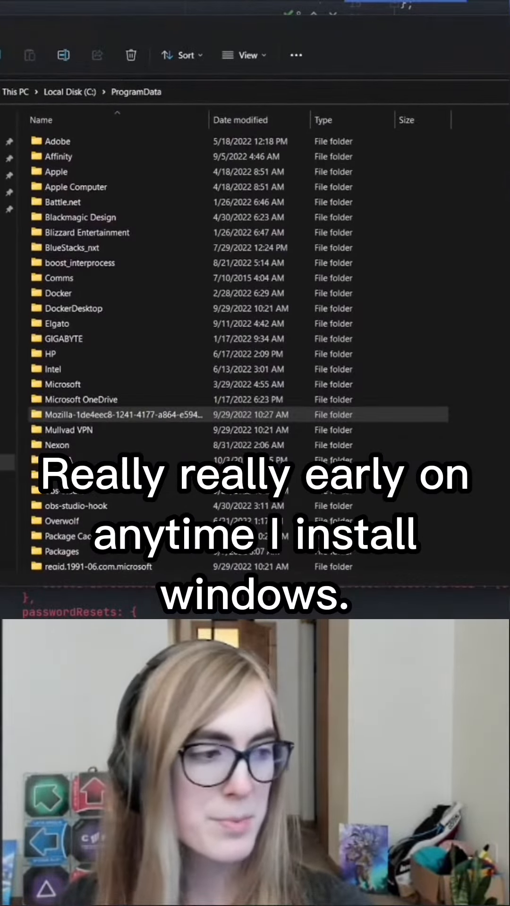
# Step: Reveal the View > Show submenu with Hidden items and File name extensions checked
pyautogui.click(244, 55)
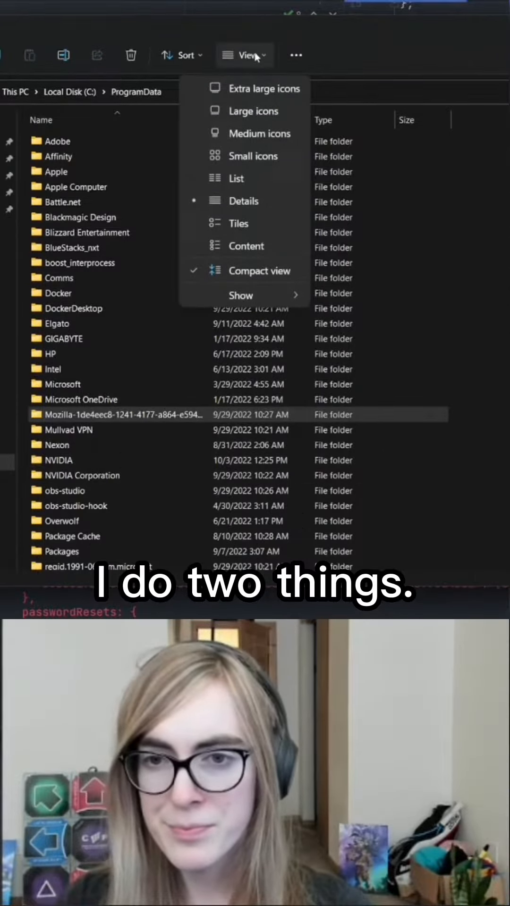
pyautogui.click(240, 295)
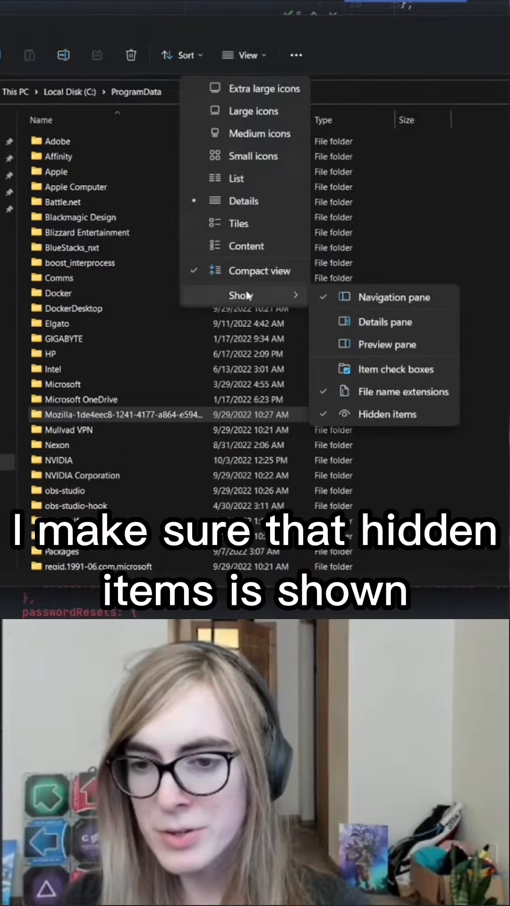
pyautogui.moveTo(396, 418)
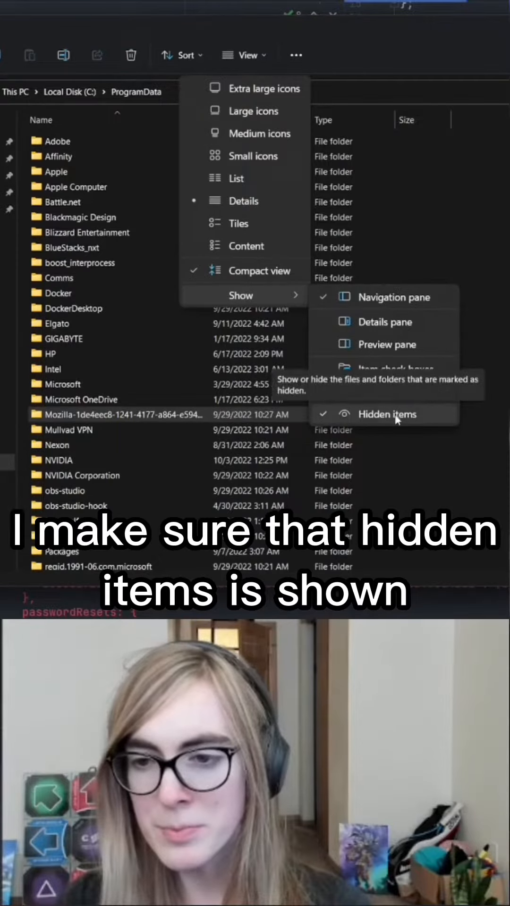
pyautogui.click(402, 392)
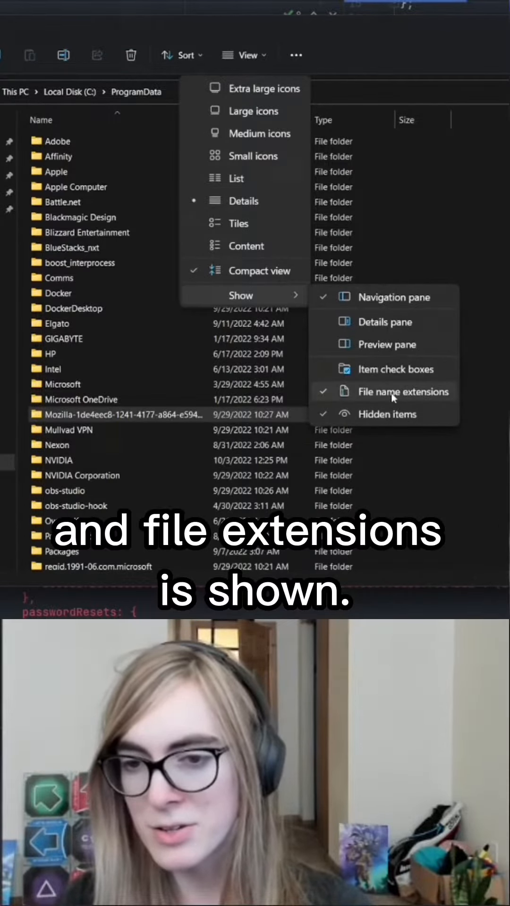
pyautogui.moveTo(392, 399)
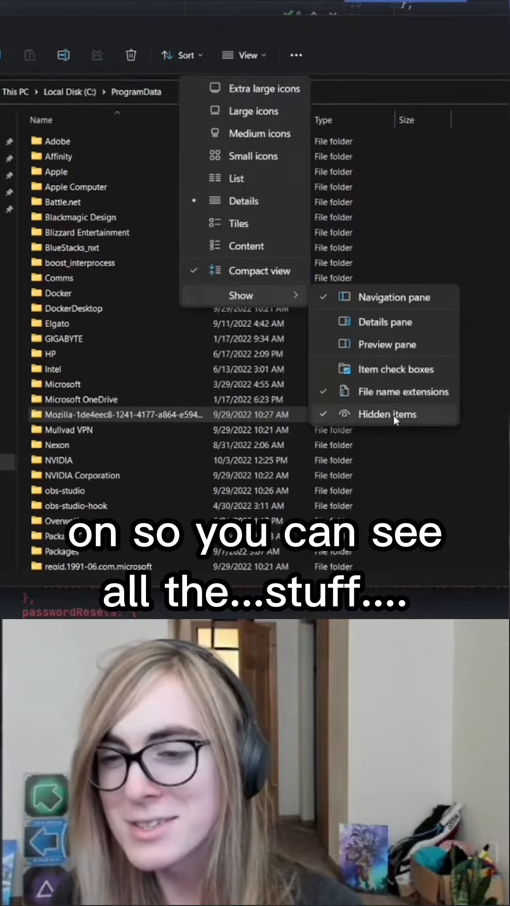
pyautogui.moveTo(395, 419)
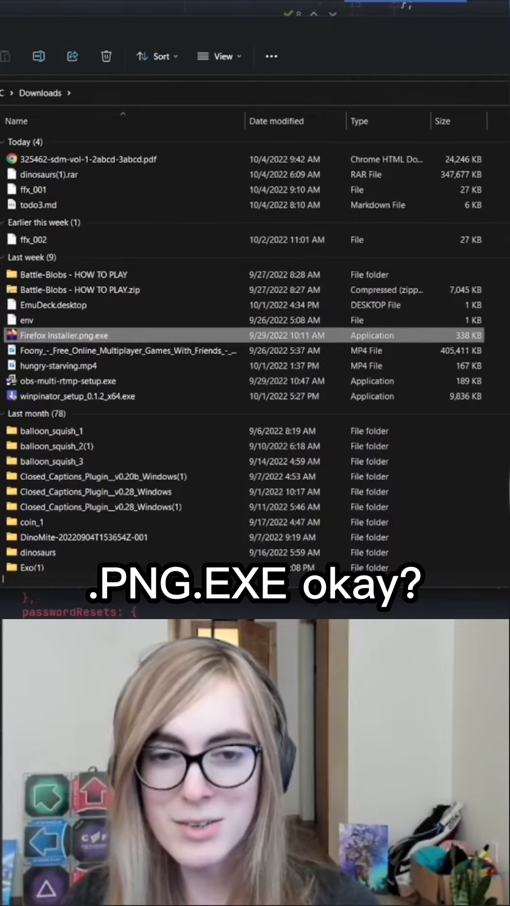
# Step: Select the Firefox Installer.png.exe file in Downloads
pyautogui.click(220, 56)
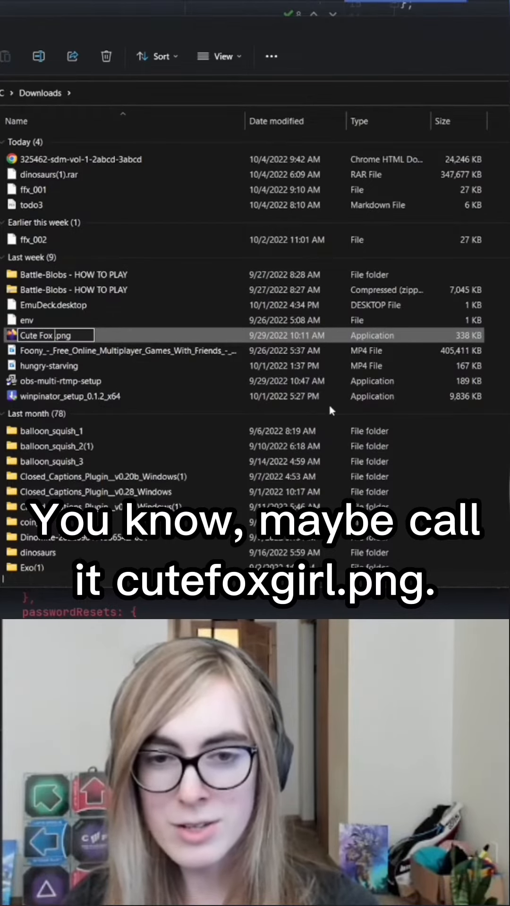
# Step: Complete the rename to 'Cute Fox Girl.png' and select the renamed file
pyautogui.write('Girl')
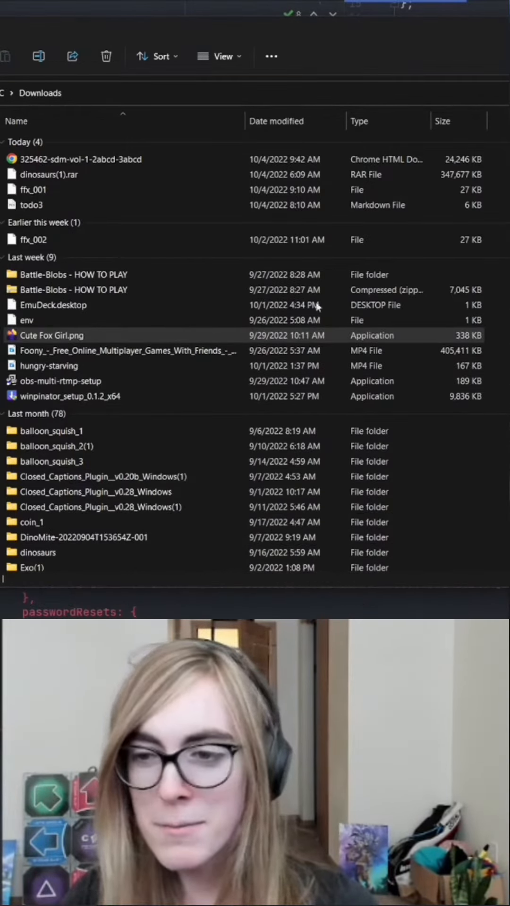
pyautogui.click(48, 335)
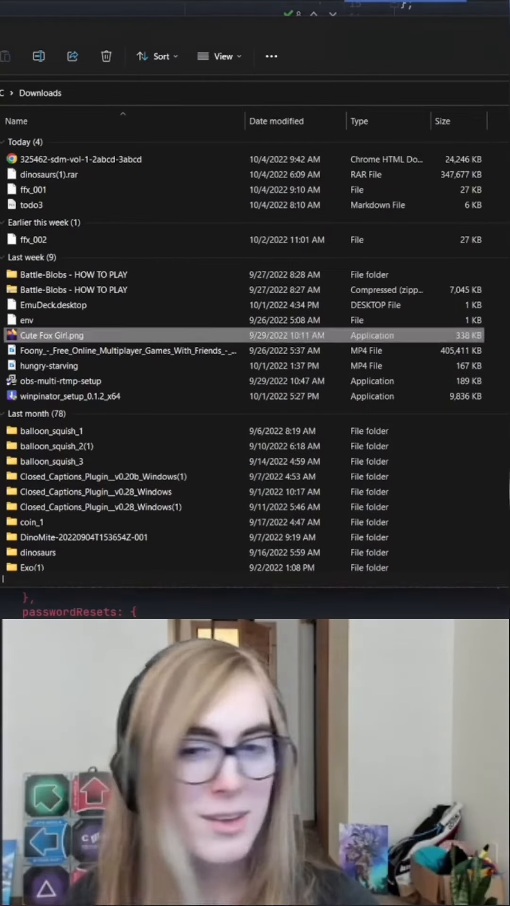